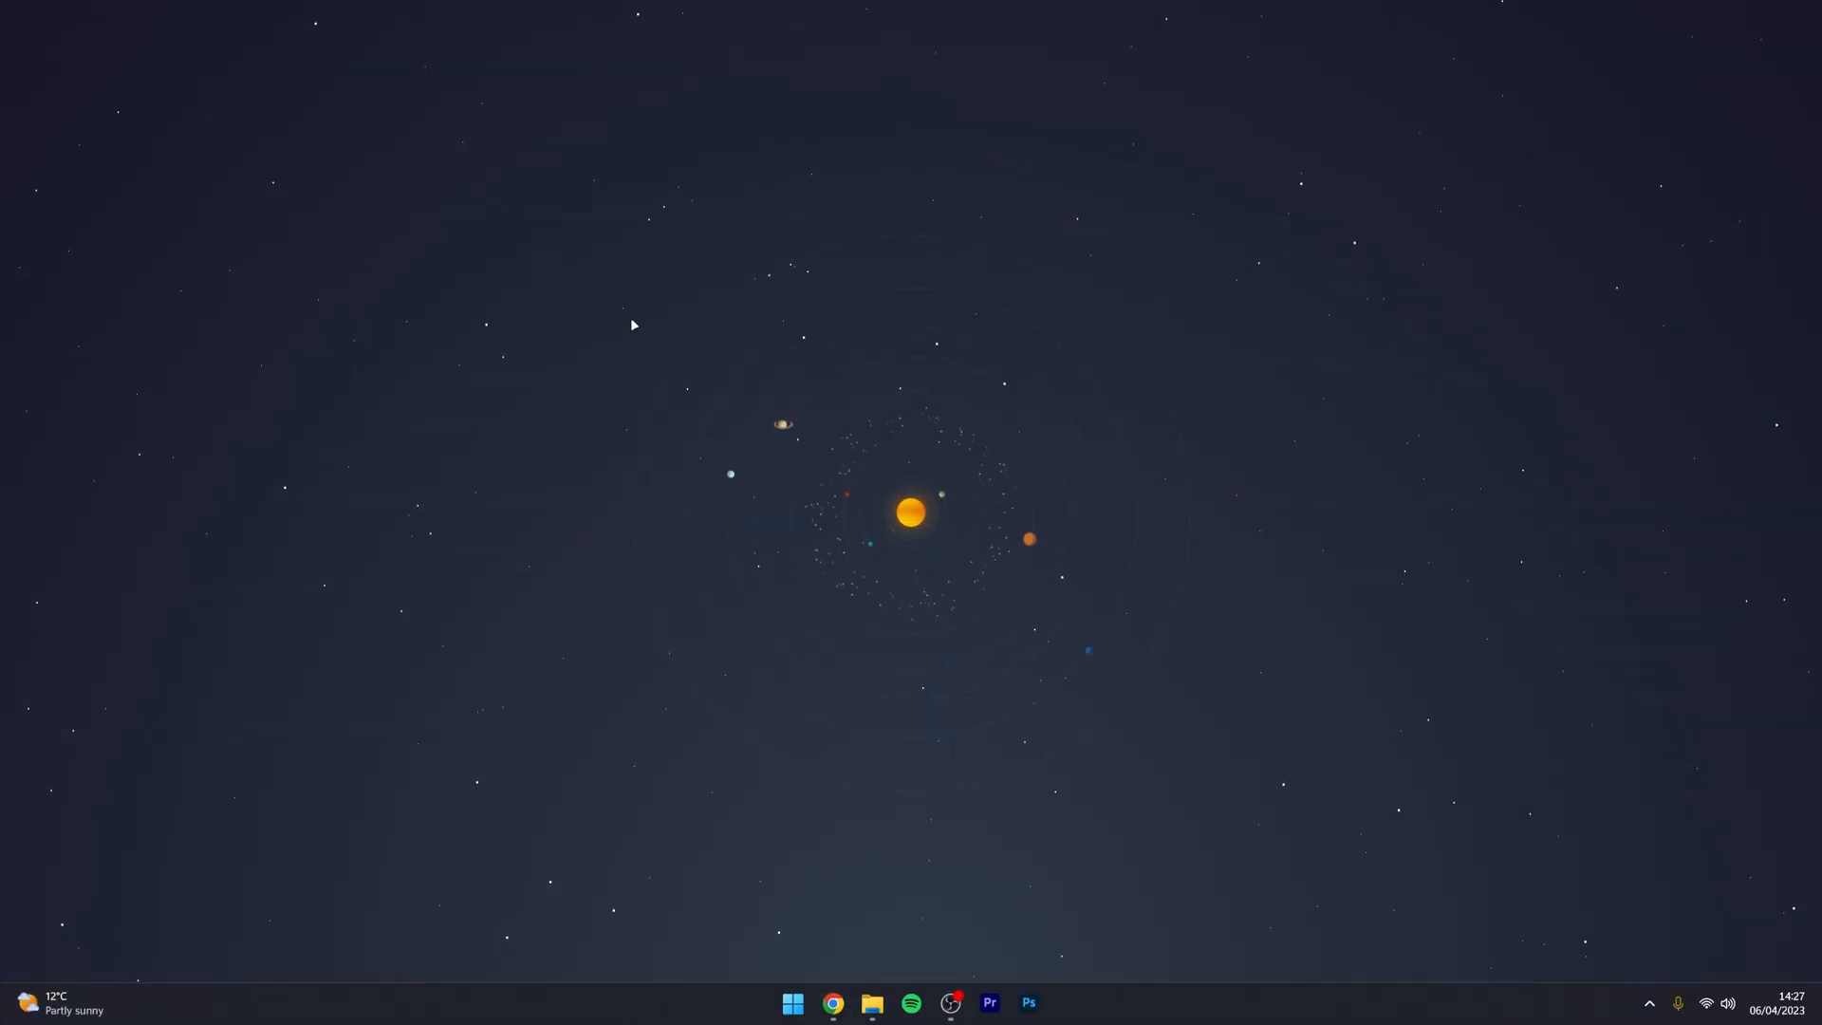
Launch Chrome from the taskbar and load reddit.com in an incognito window
left_click(833, 1003)
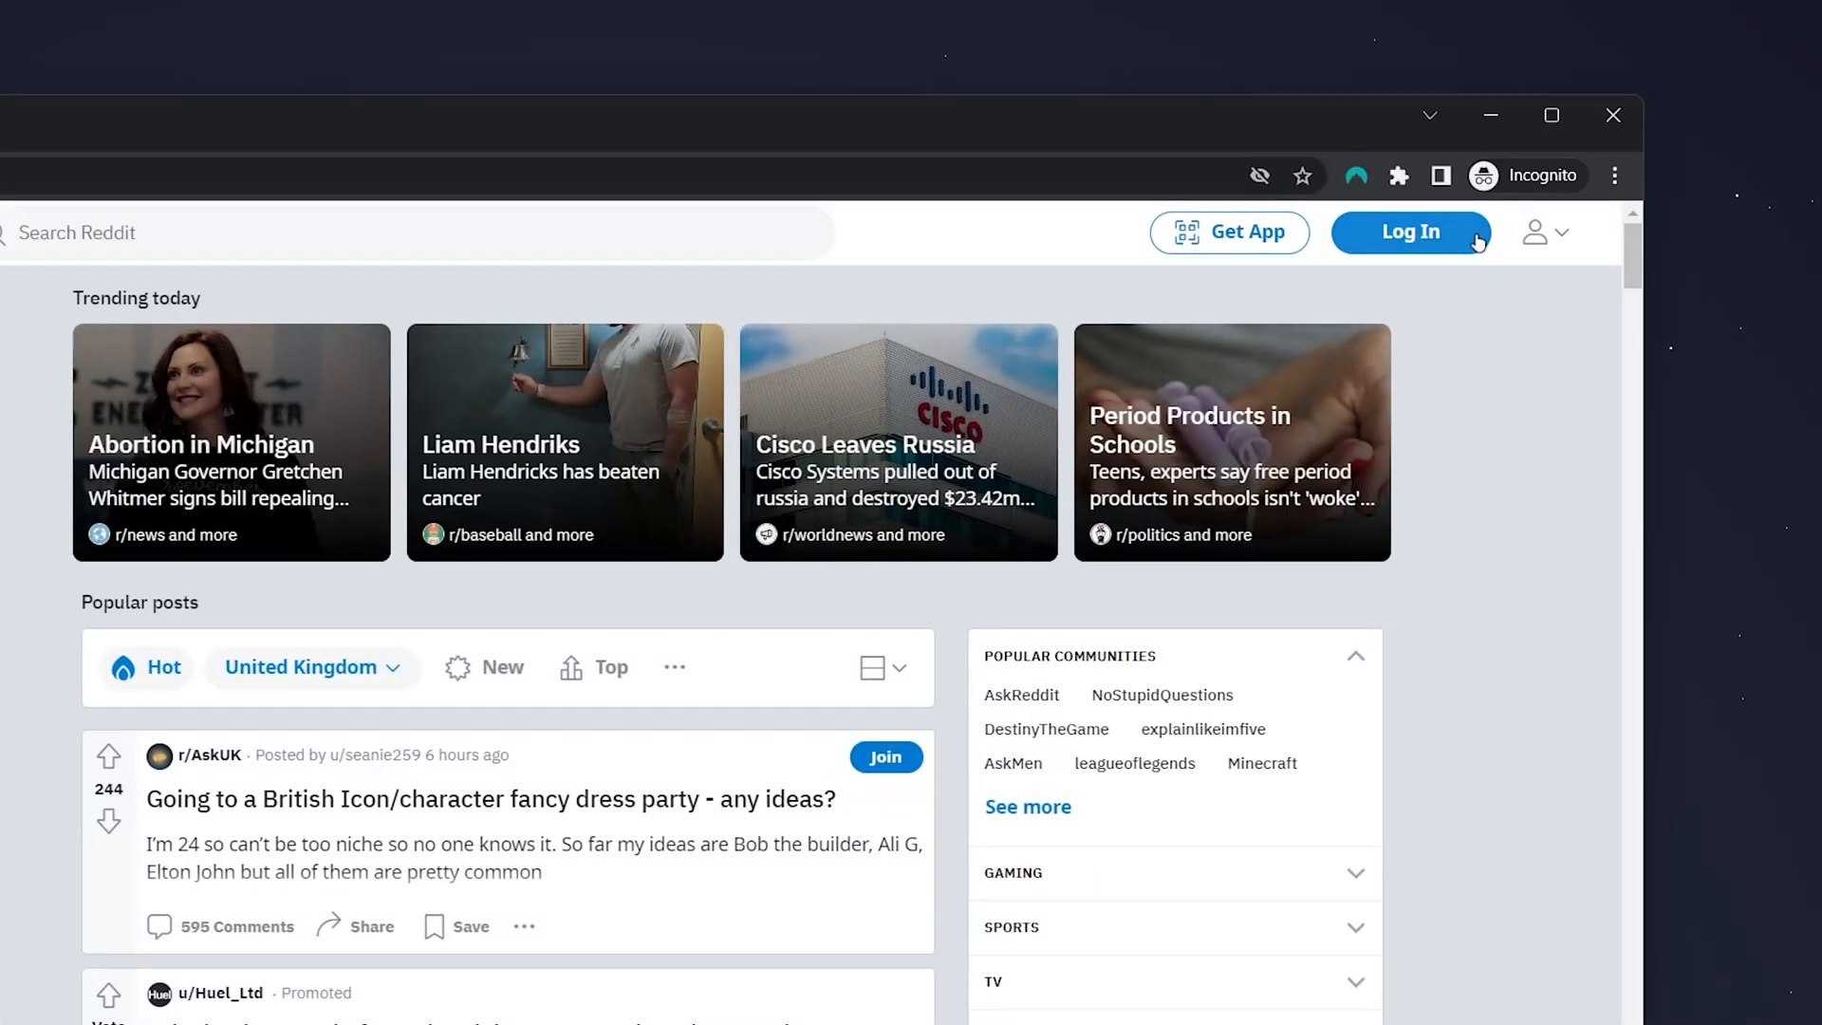
Sign in to the Reddit account with username and password
left_click(1410, 231)
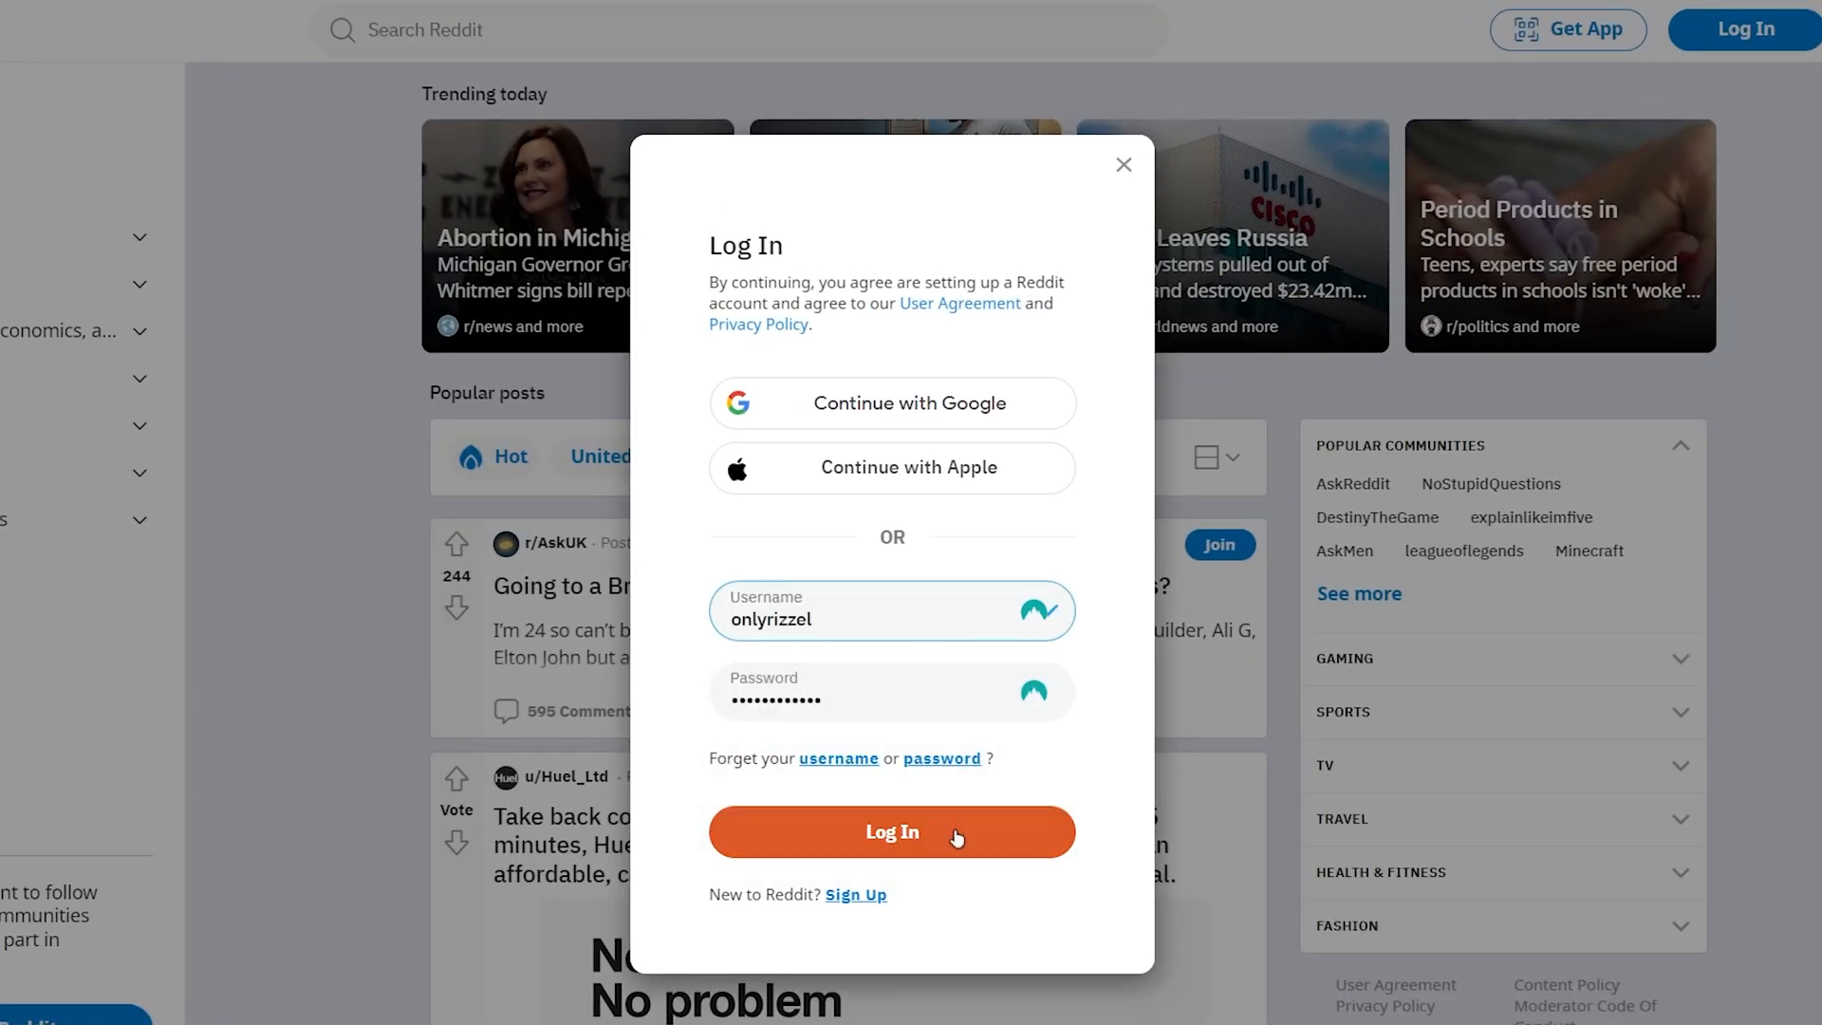
left_click(892, 832)
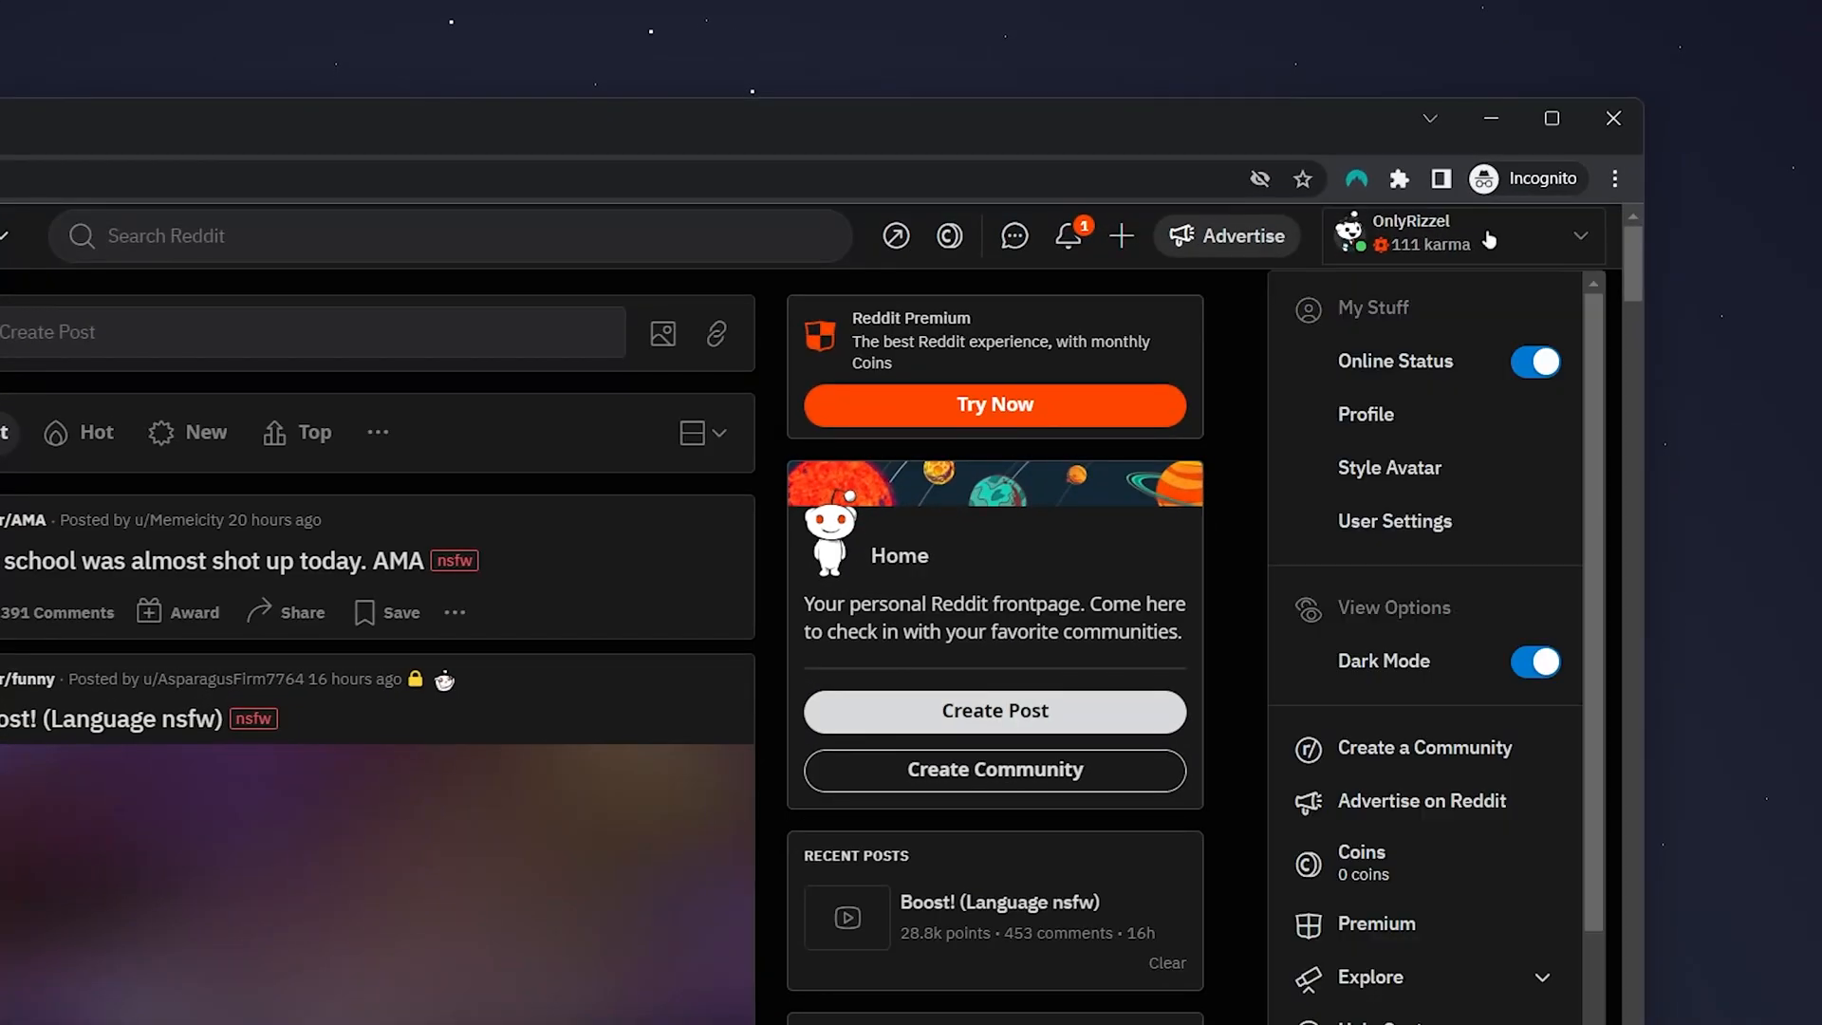
mouse_move(1395, 520)
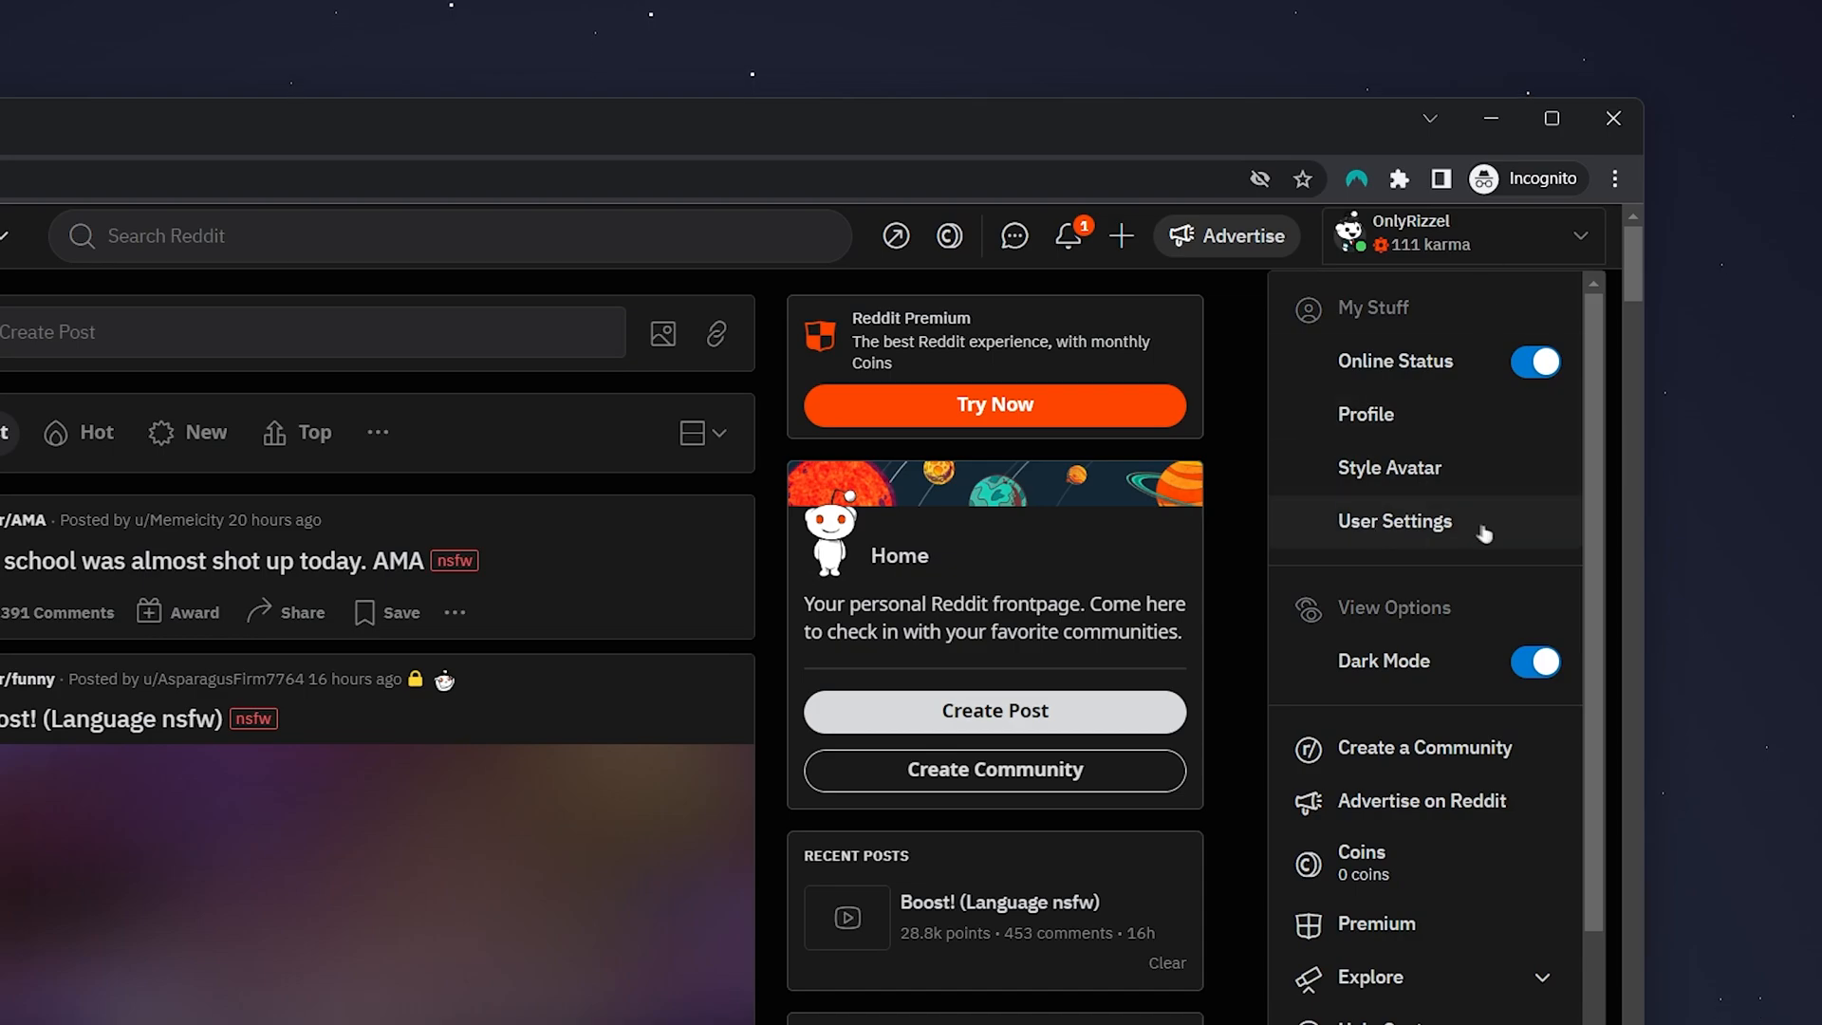
Go to User Settings from the profile dropdown
left_click(1395, 520)
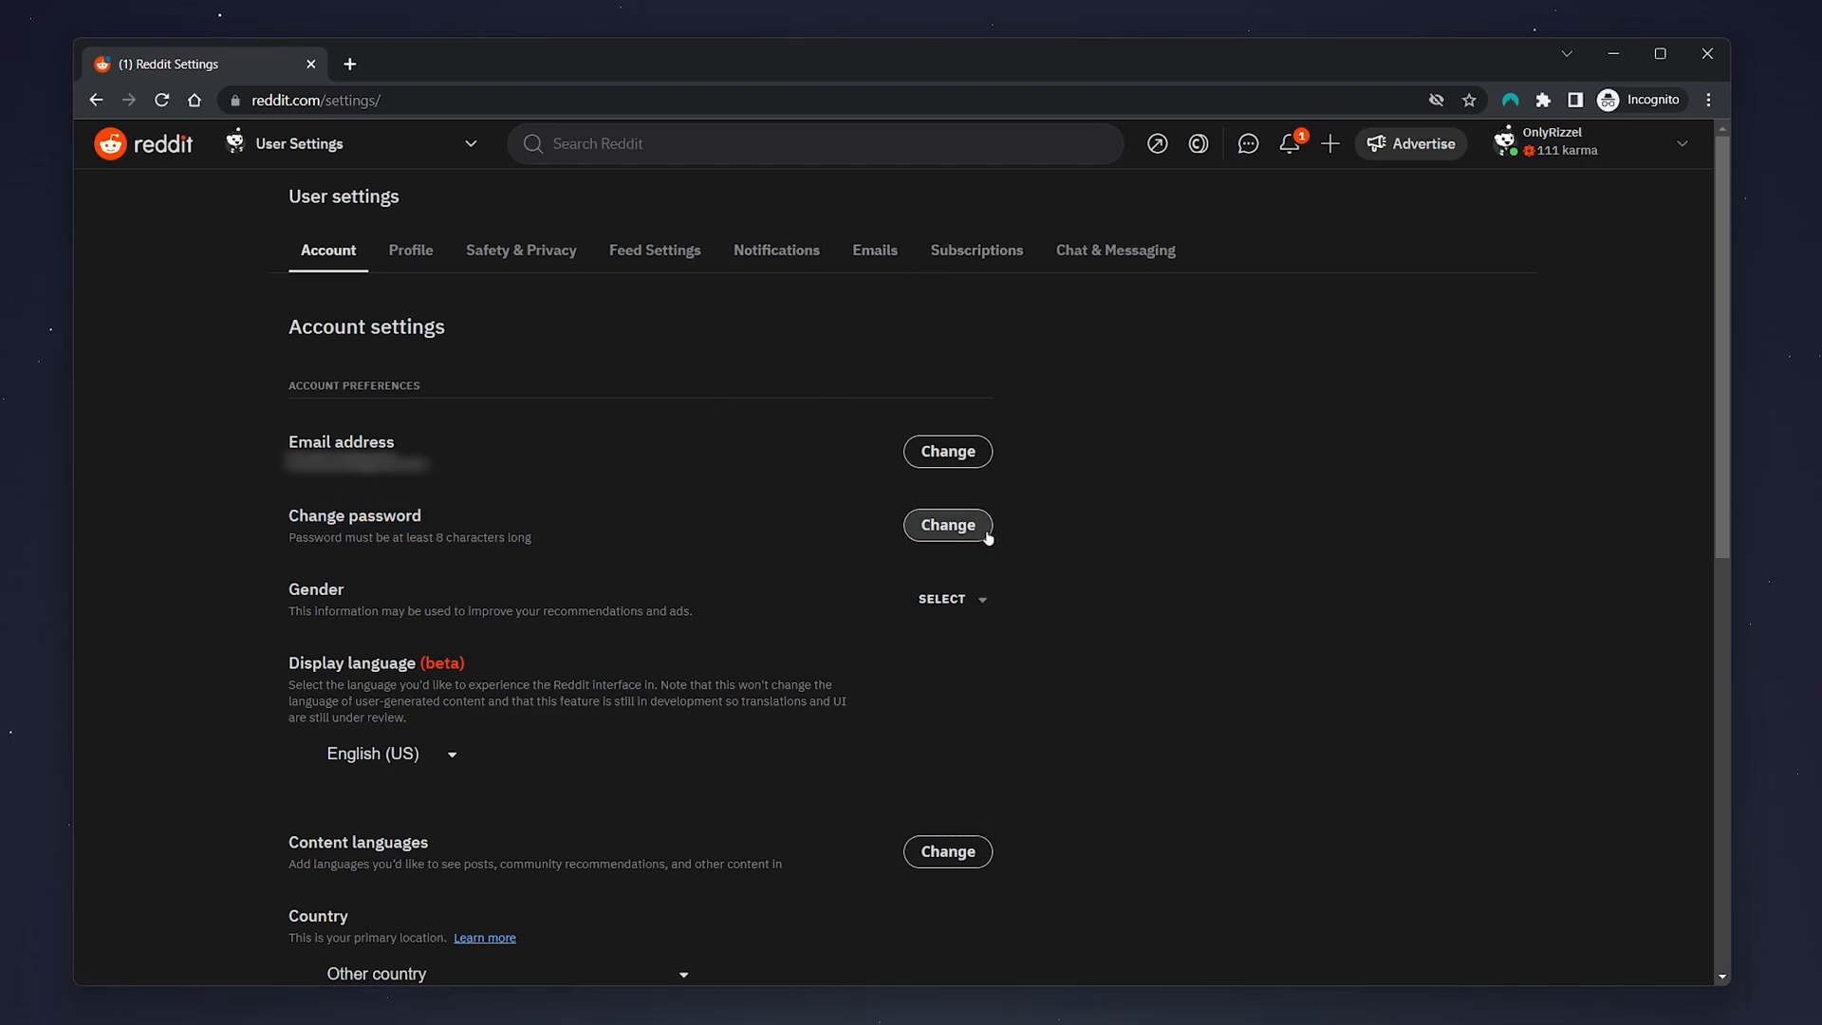
Fill the Change password form with the old password and a generated strong password, confirmed
left_click(946, 524)
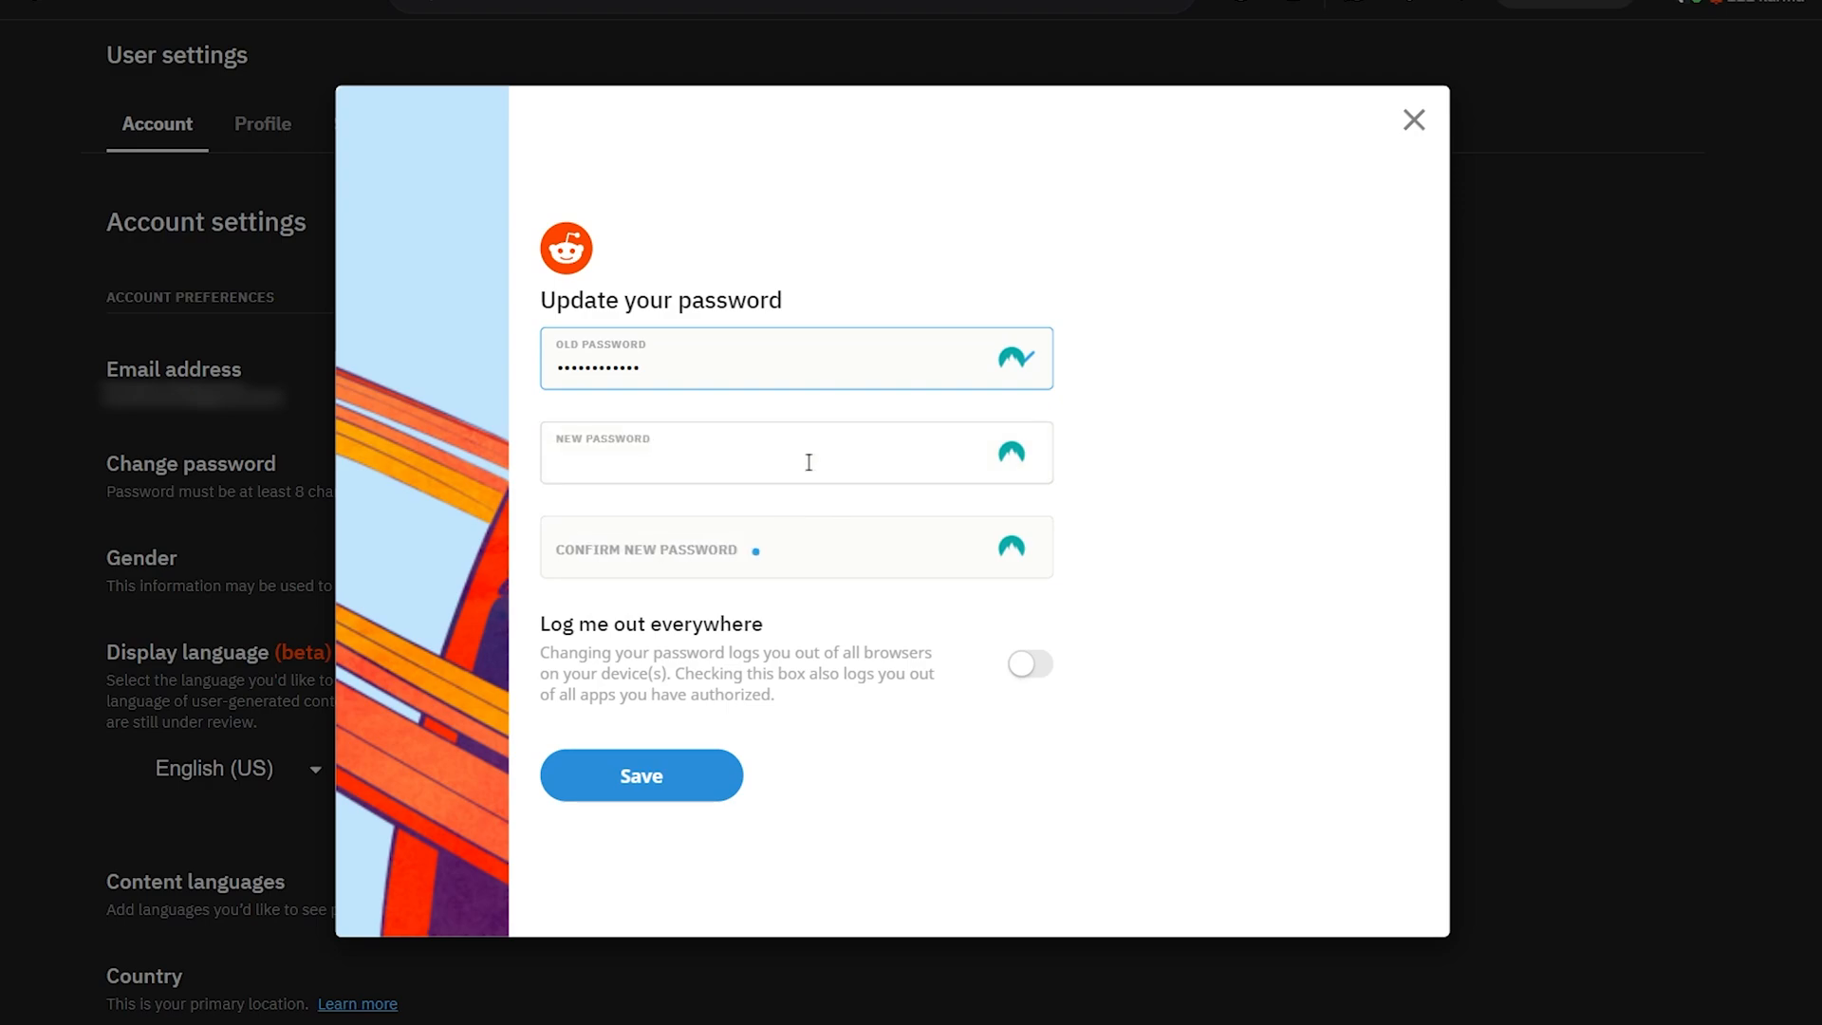
left_click(795, 451)
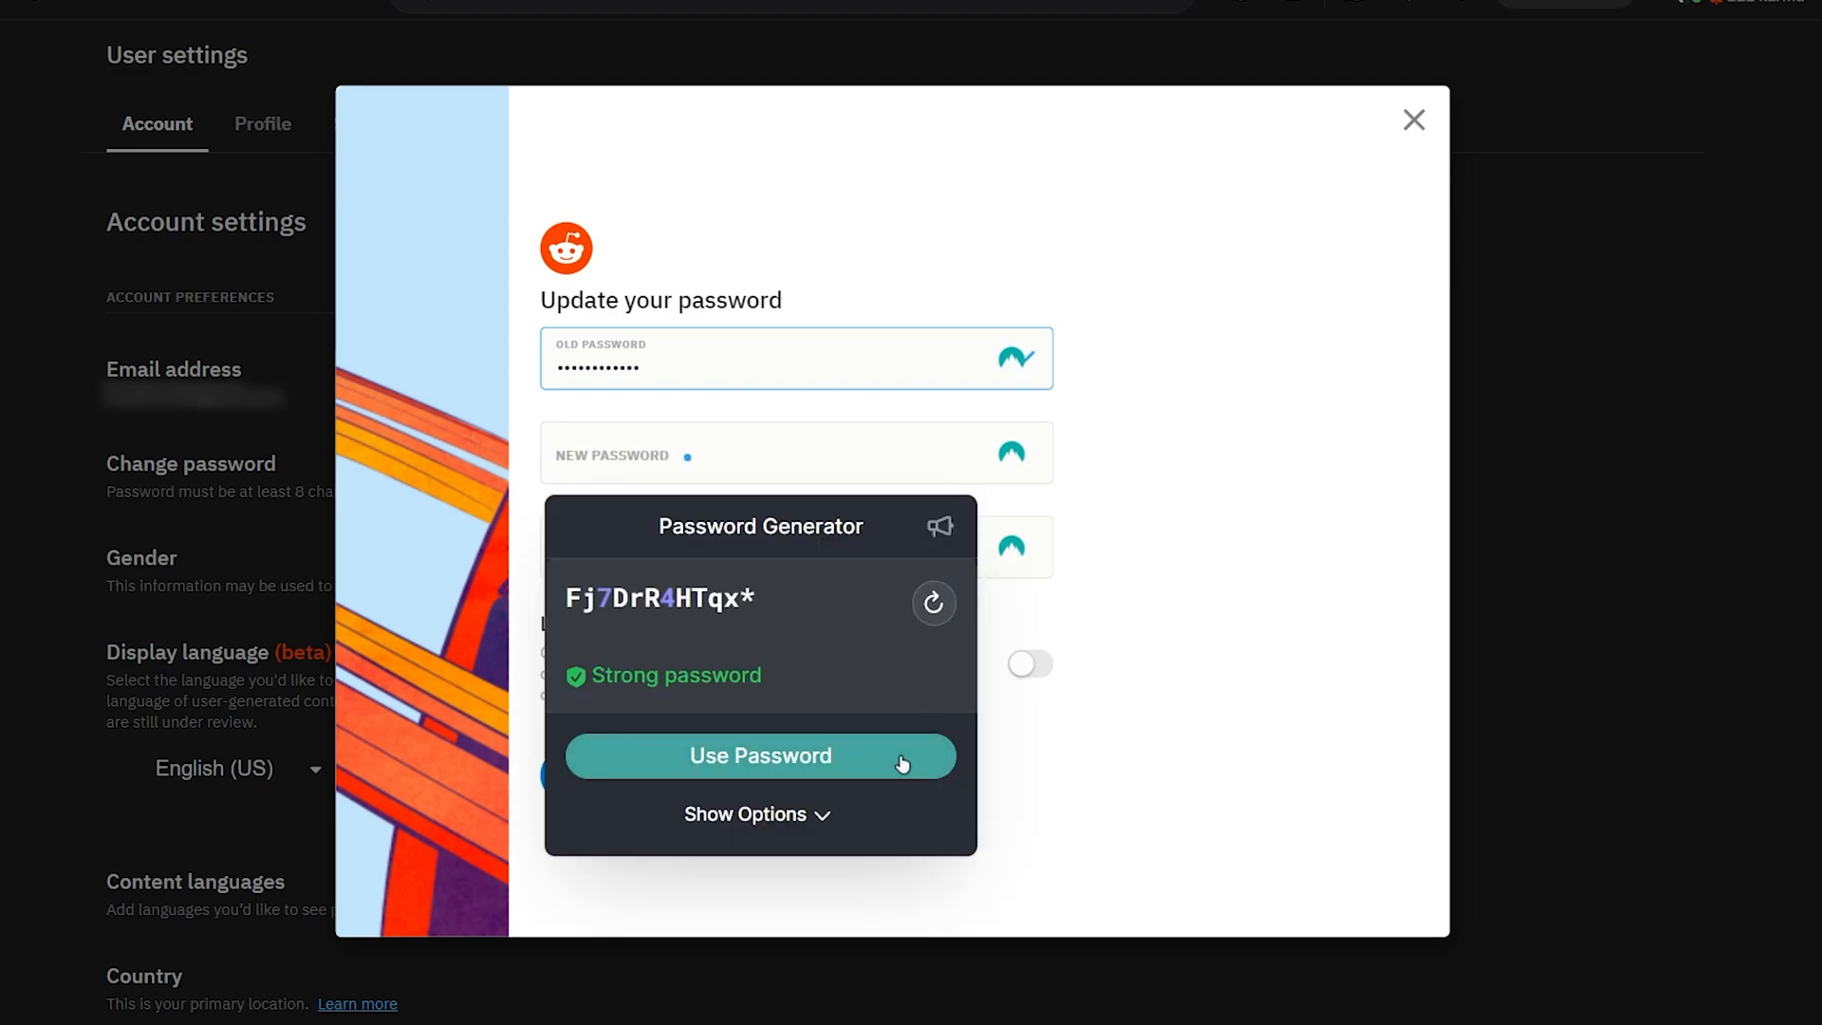
left_click(759, 756)
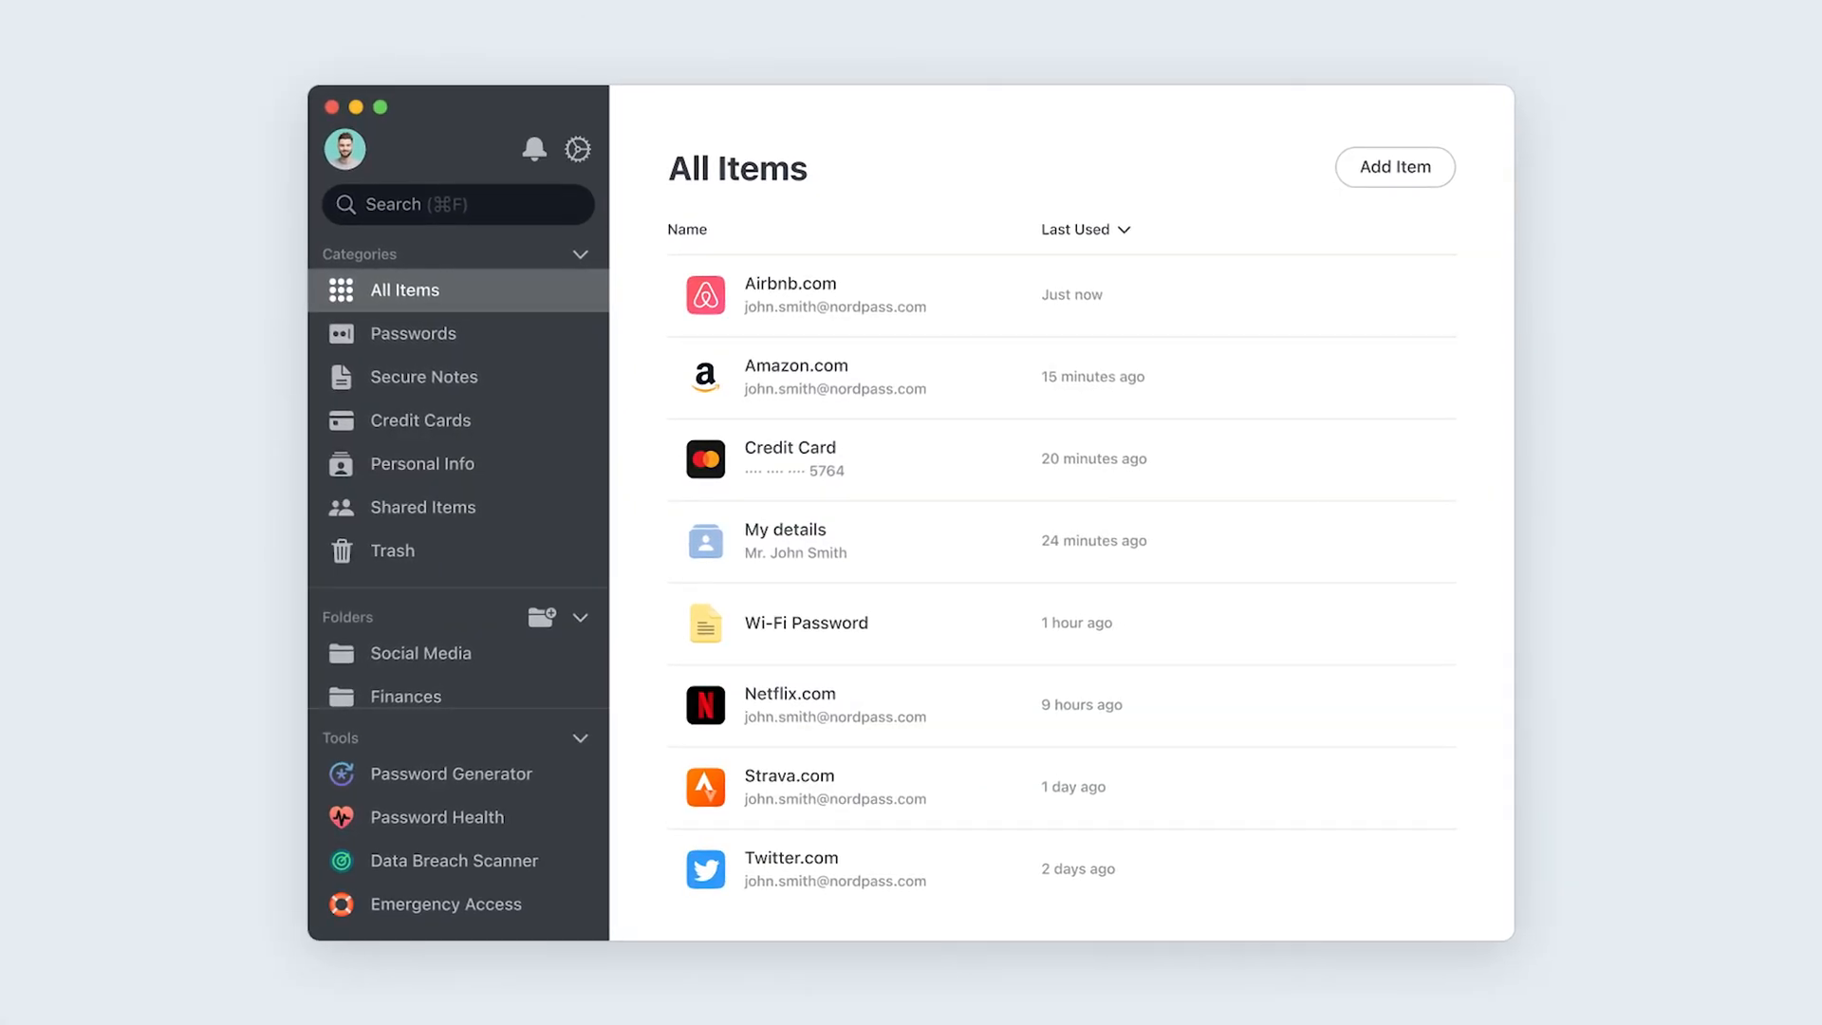
left_click(438, 811)
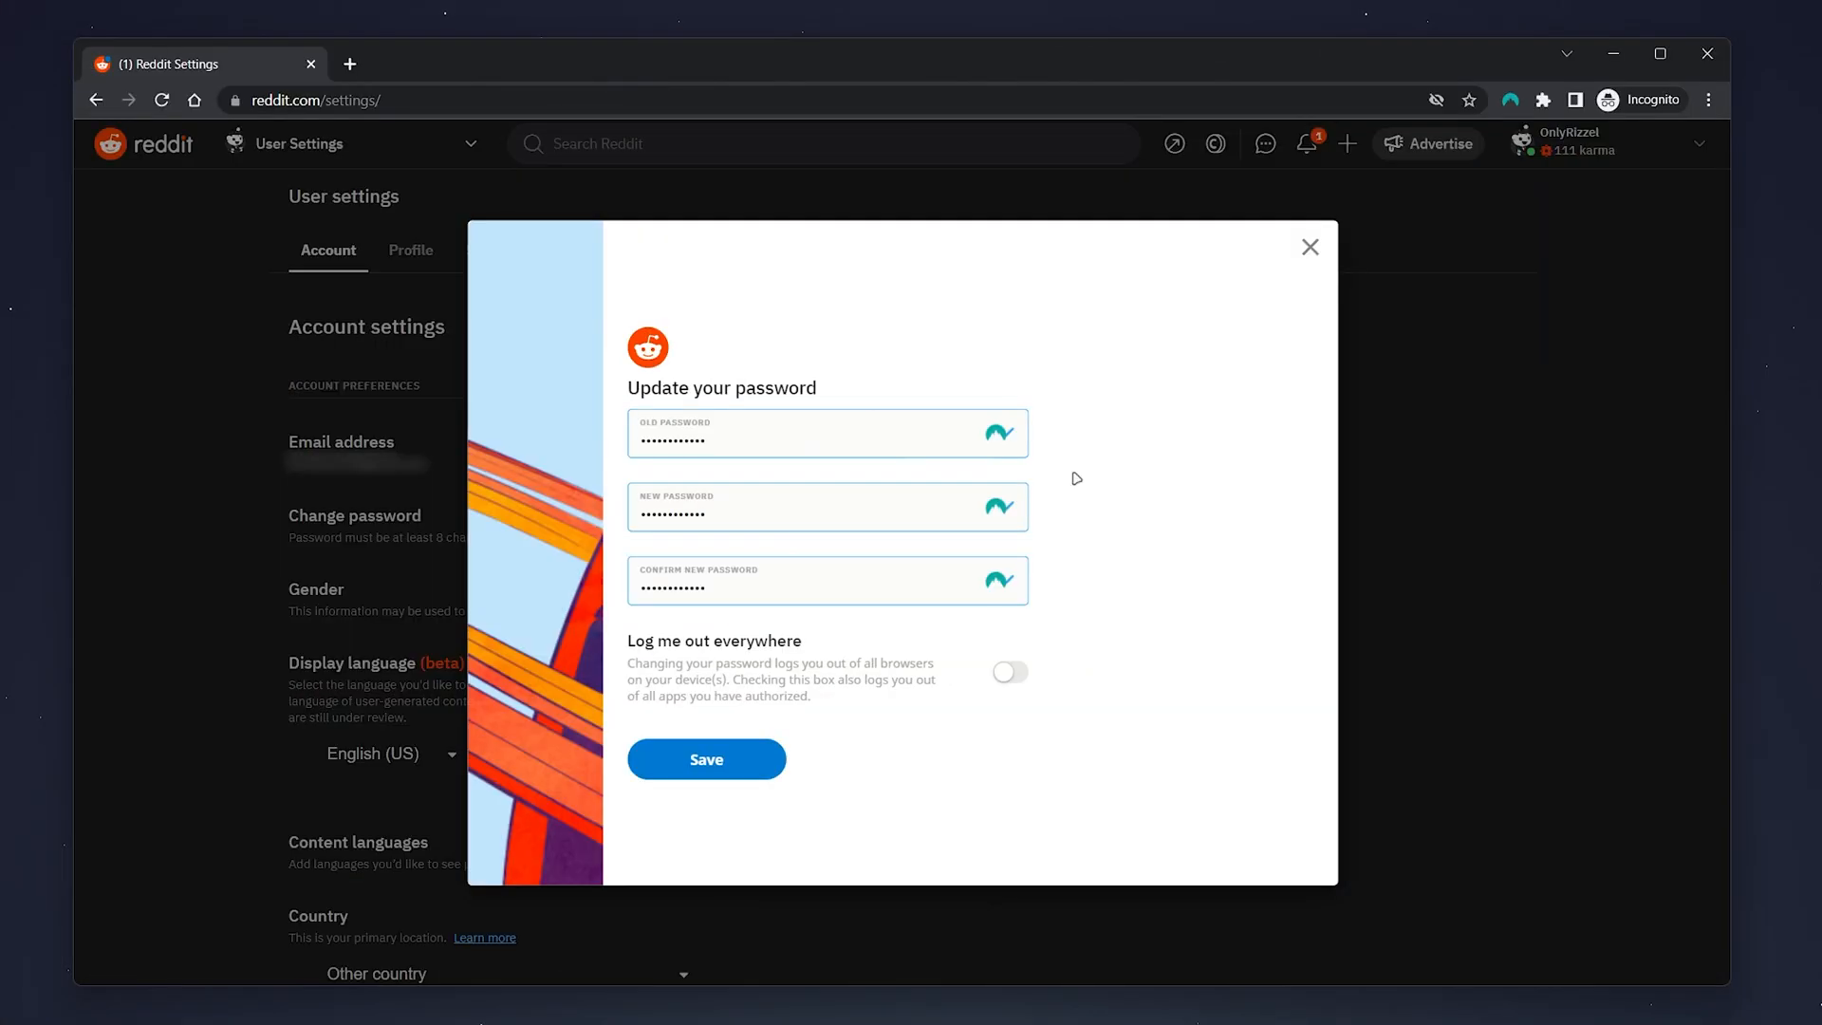
Switch on Log me out everywhere and save the new password
left_click(1006, 672)
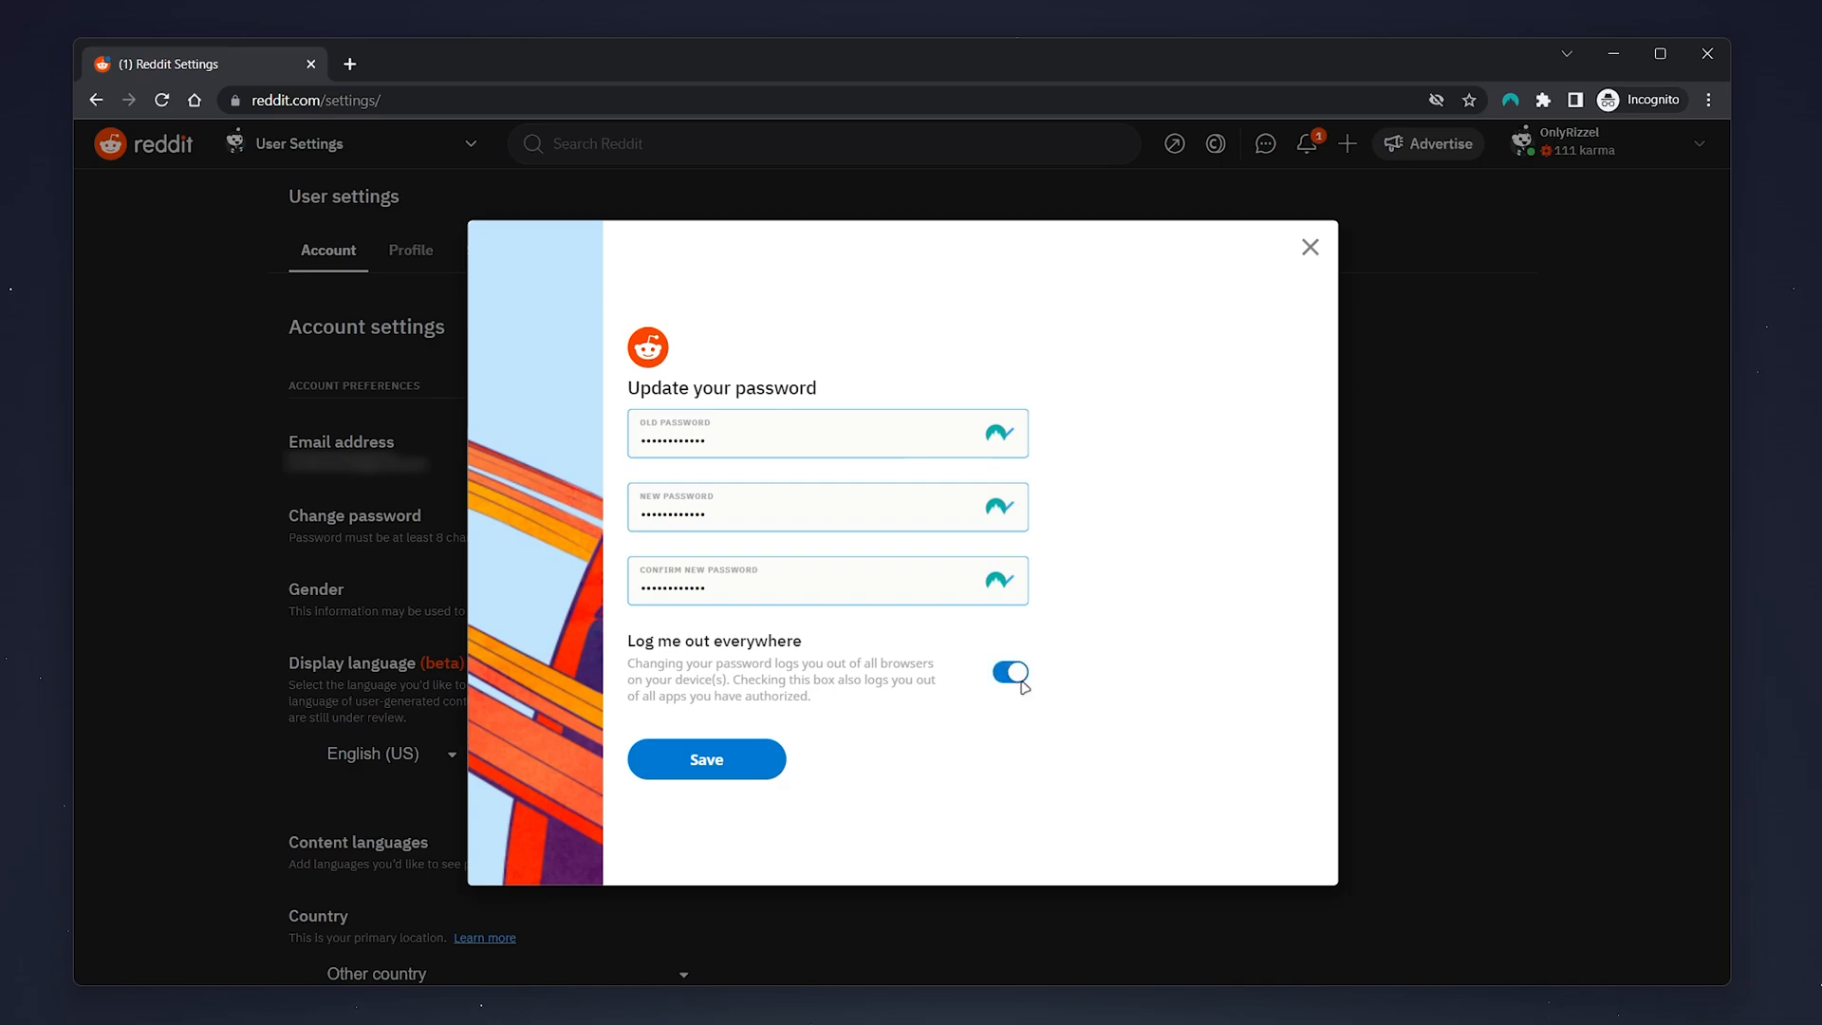
left_click(706, 759)
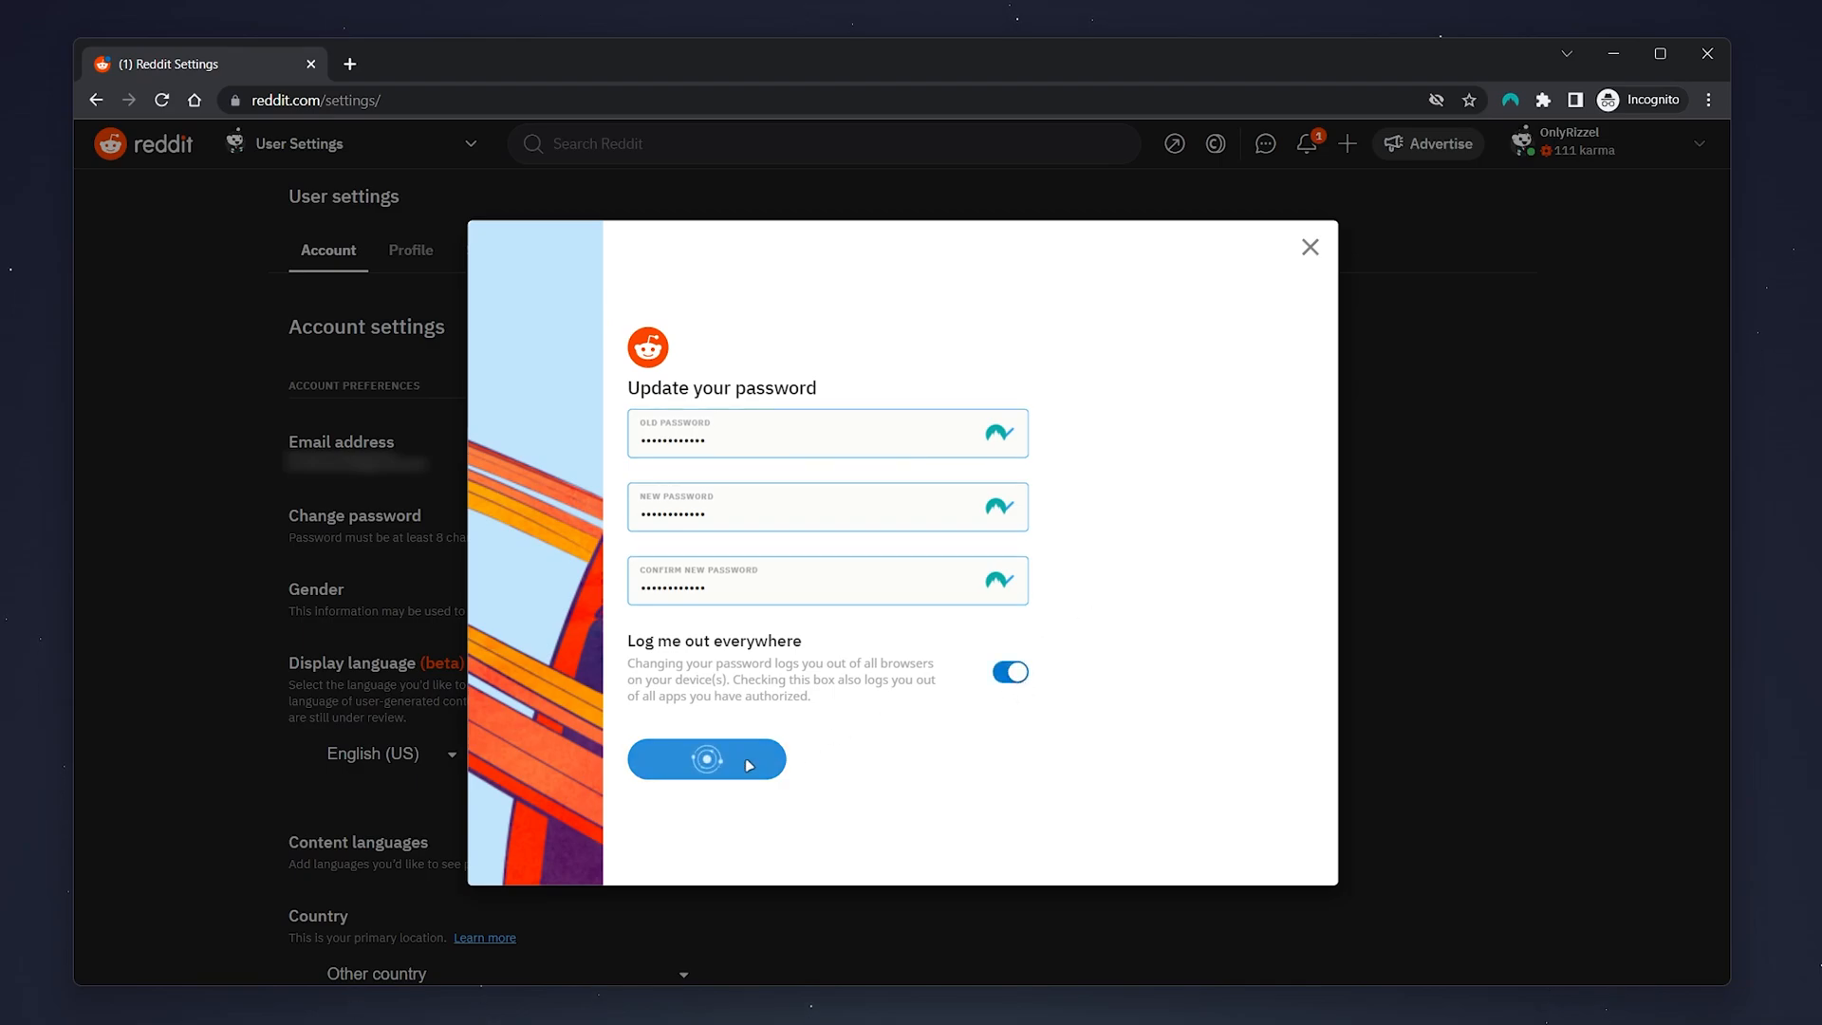